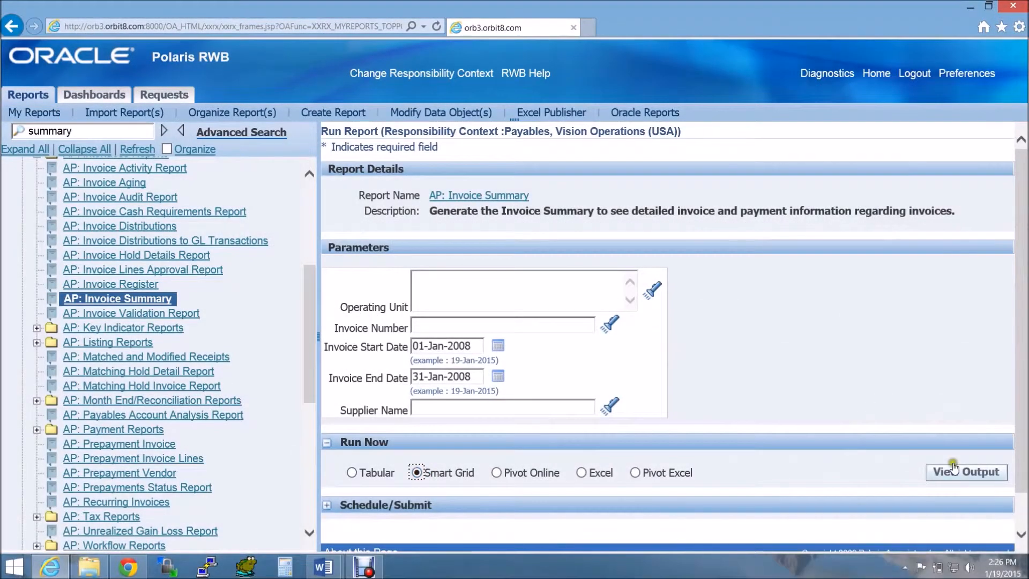
# - View the January 2008 AP: Invoice Summary output as a Smart Grid
pyautogui.click(965, 471)
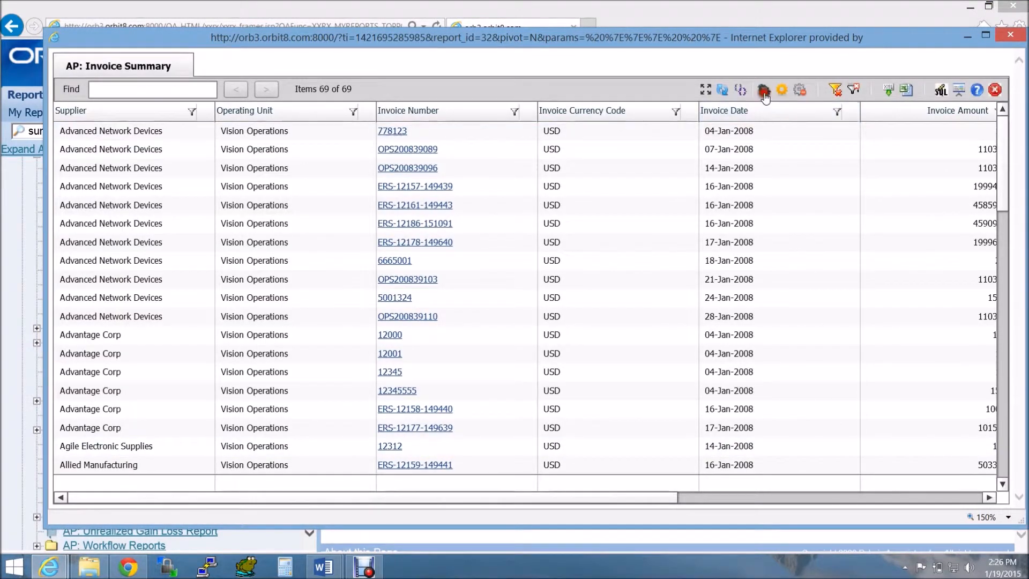
# - Hide the Operating Unit column, then review and close the report's run parameters
pyautogui.click(763, 90)
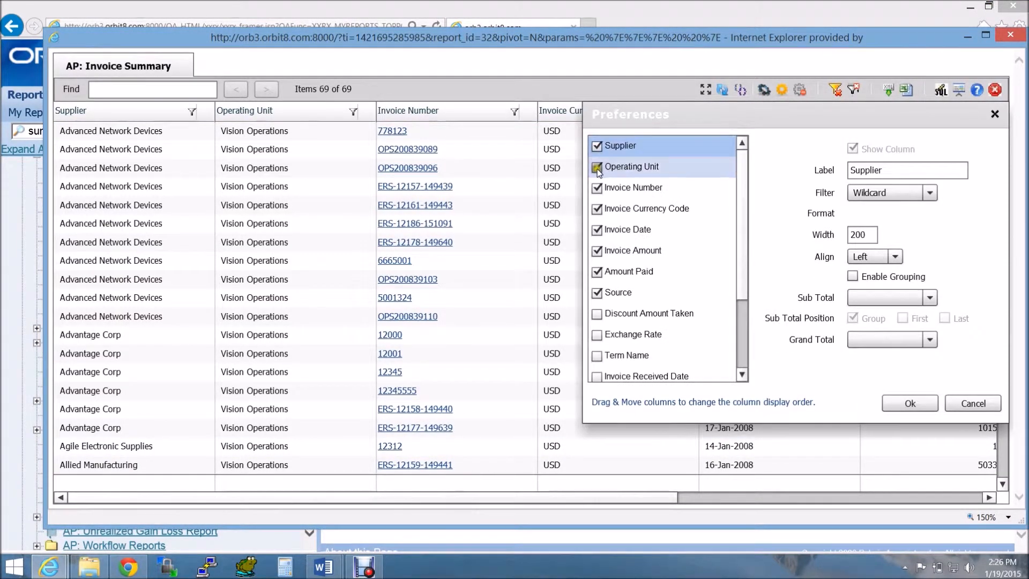
pyautogui.click(596, 167)
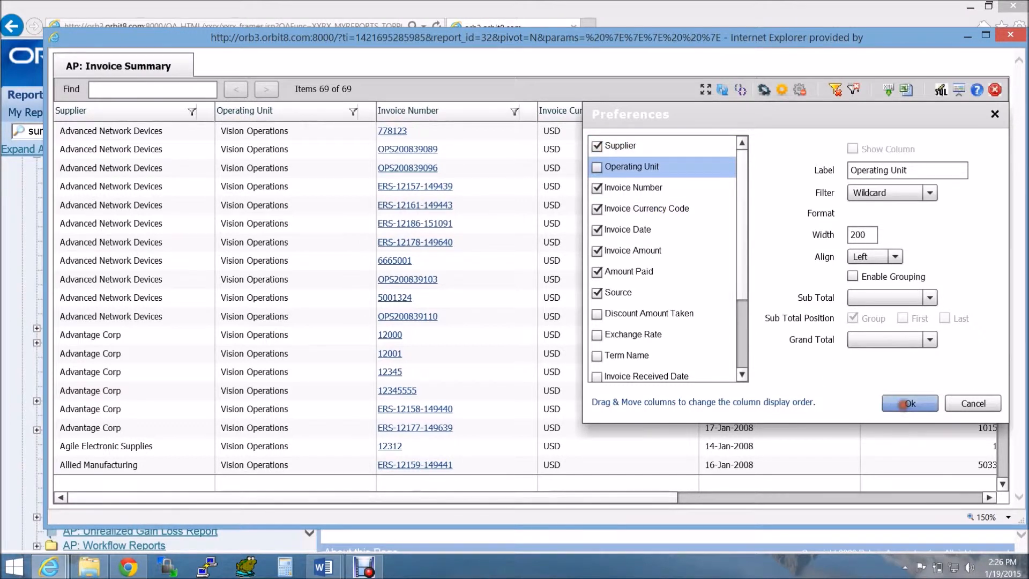
pyautogui.click(908, 403)
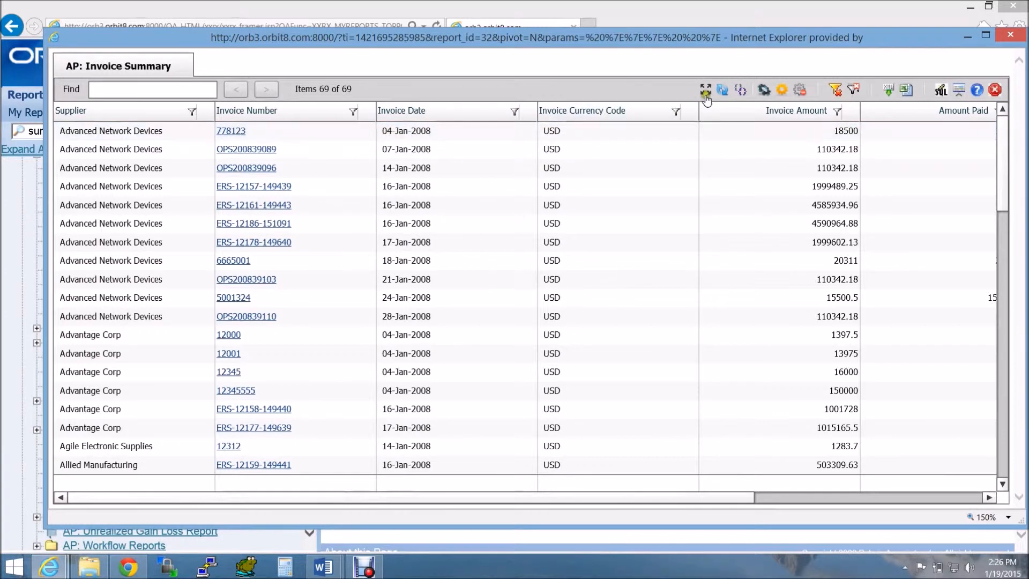
pyautogui.moveTo(721, 90)
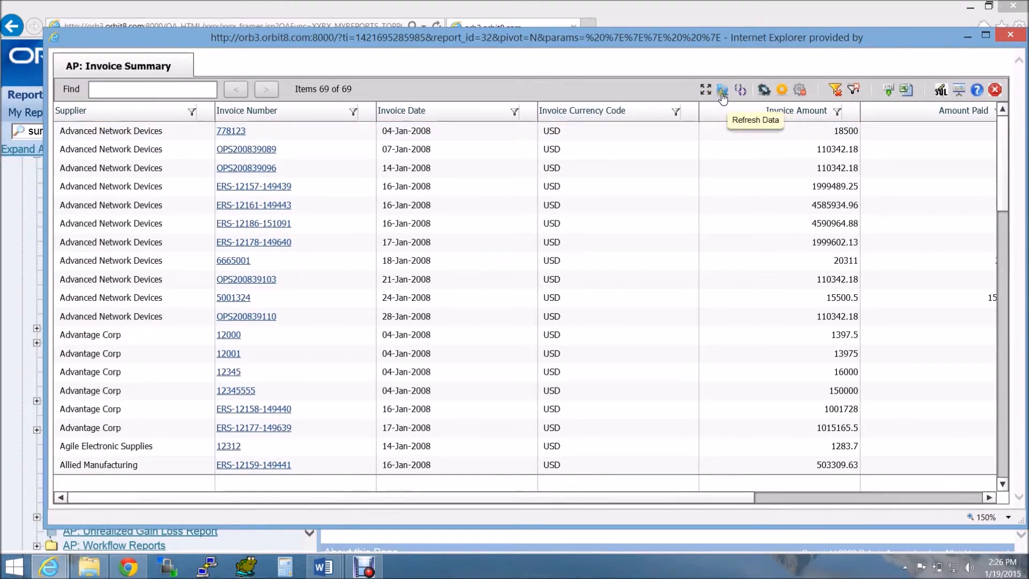
pyautogui.click(740, 90)
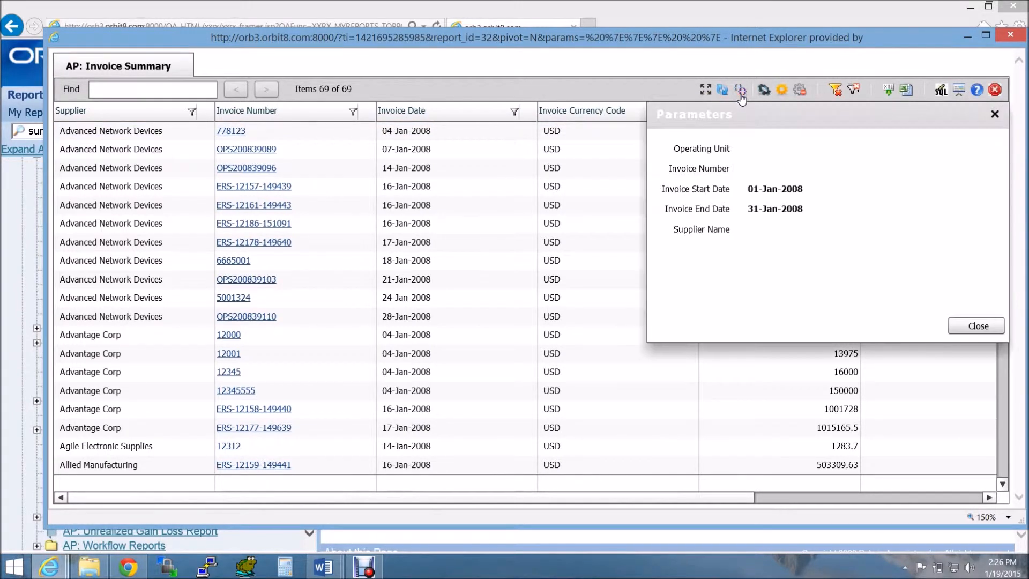
pyautogui.click(976, 326)
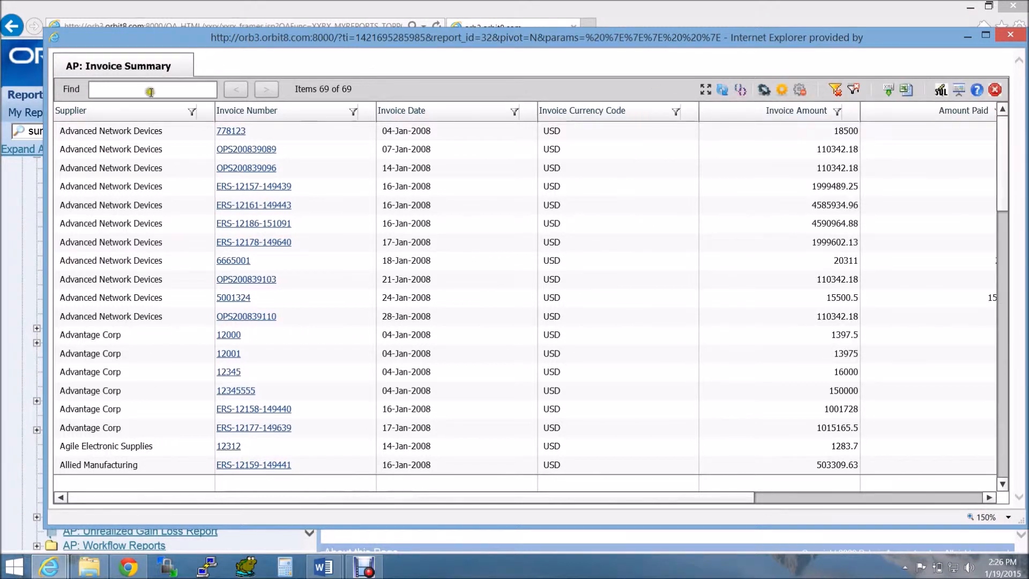
# - Search the grid for 'office' and show the supplier, date and currency column filters
pyautogui.click(152, 90)
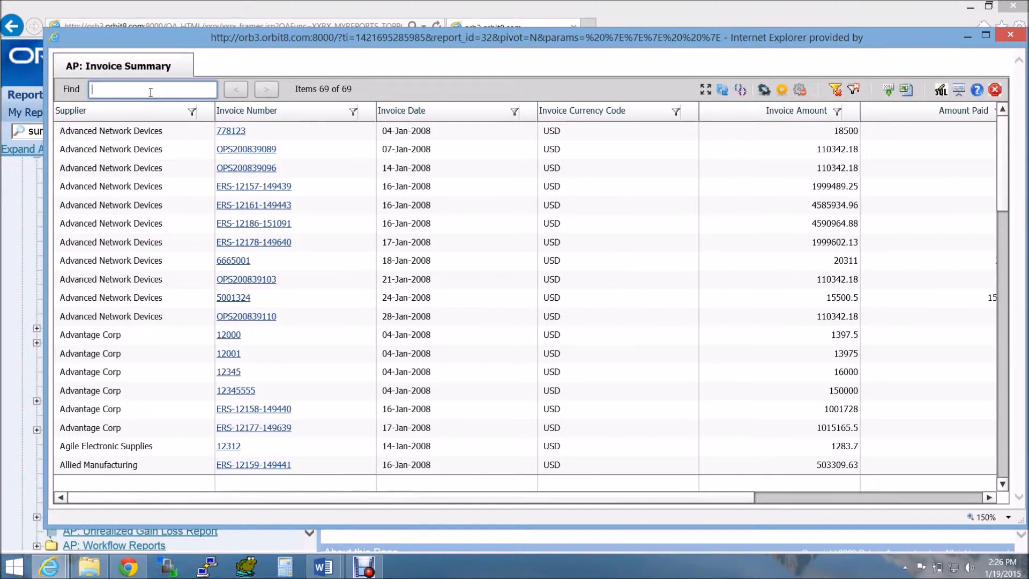
pyautogui.write('office')
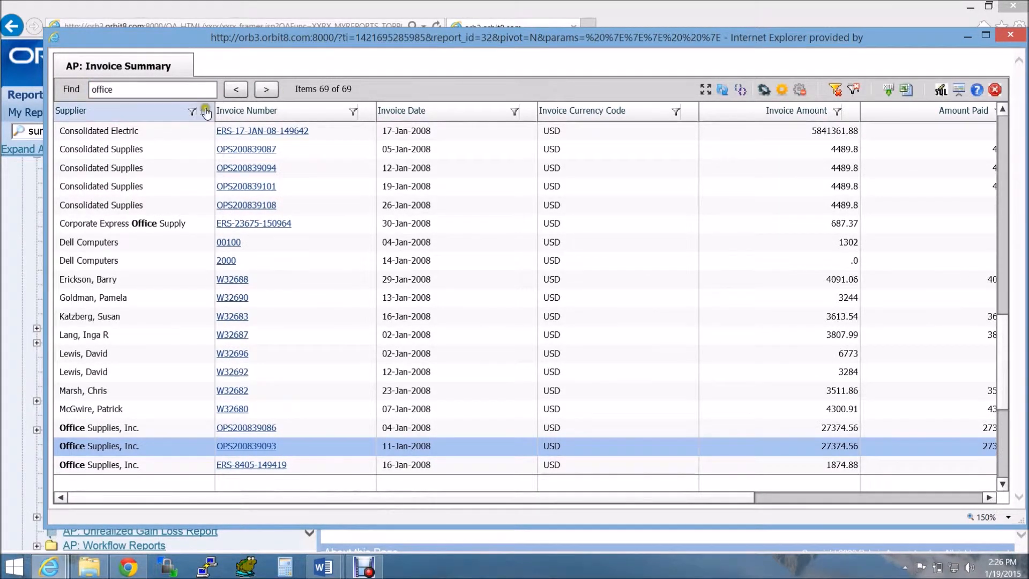
pyautogui.click(353, 111)
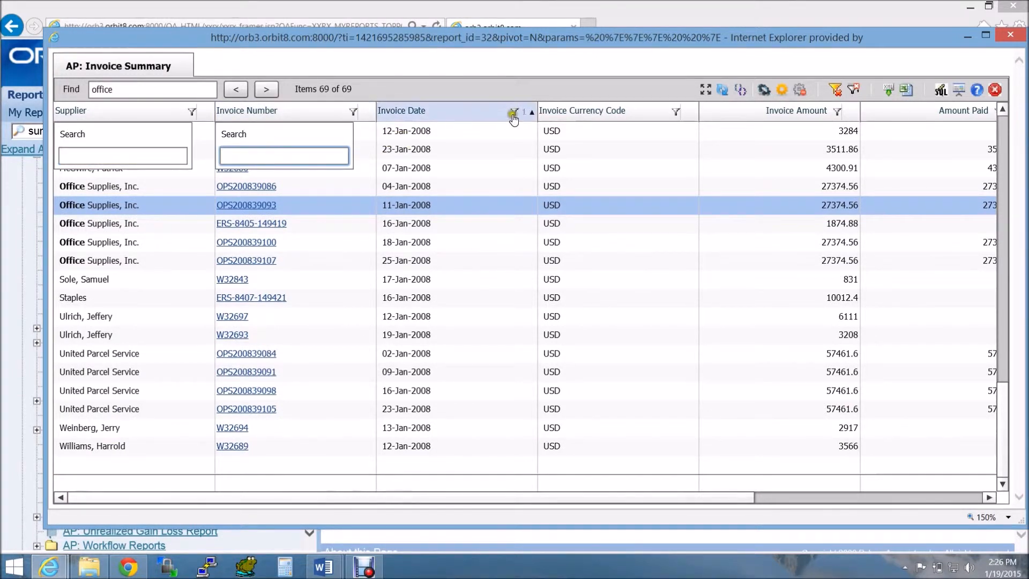
pyautogui.click(515, 112)
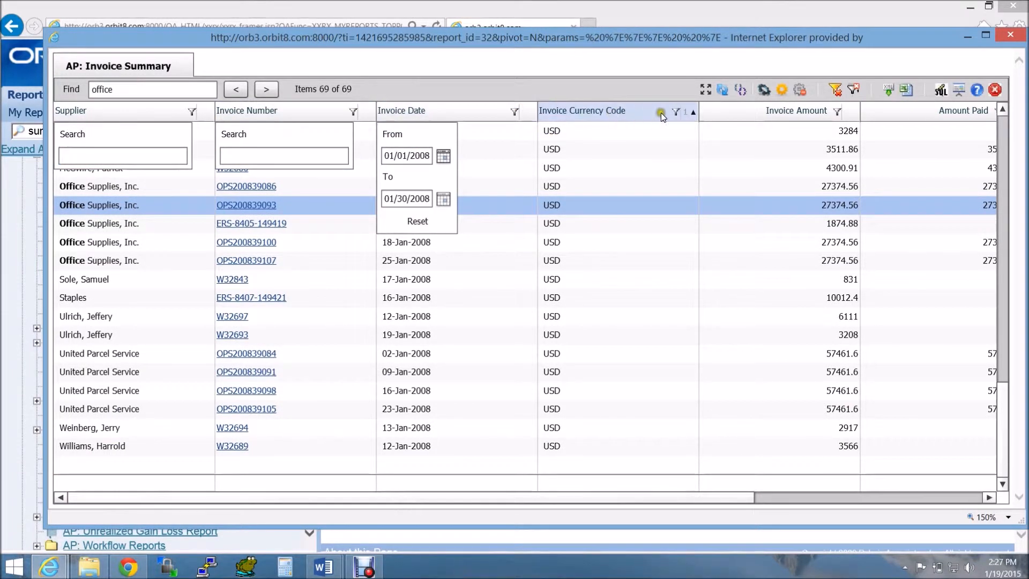
pyautogui.click(675, 111)
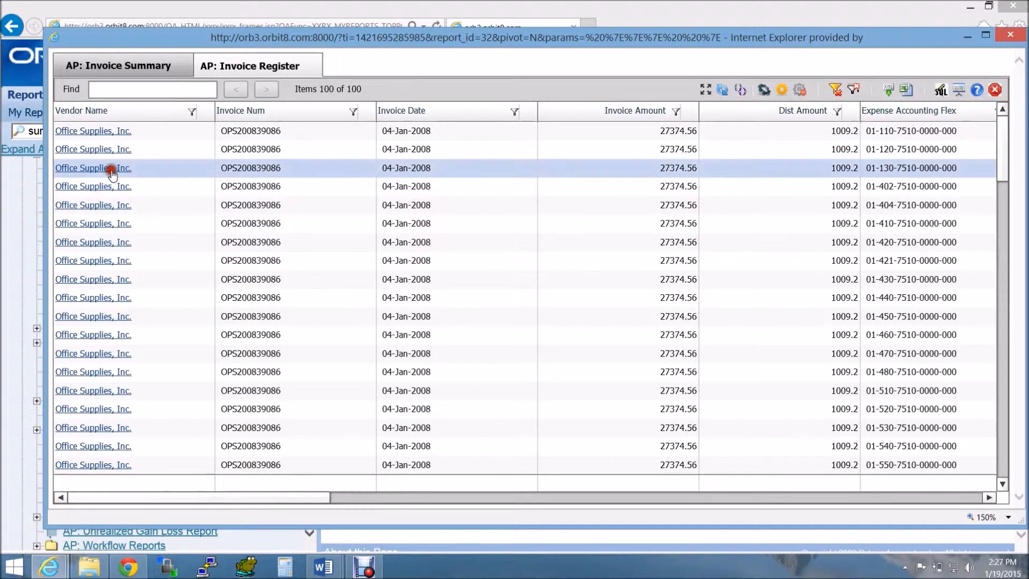
# - Drill into Office Supplies, Inc.'s supplier and site listings, then return to the invoice summary
pyautogui.click(92, 168)
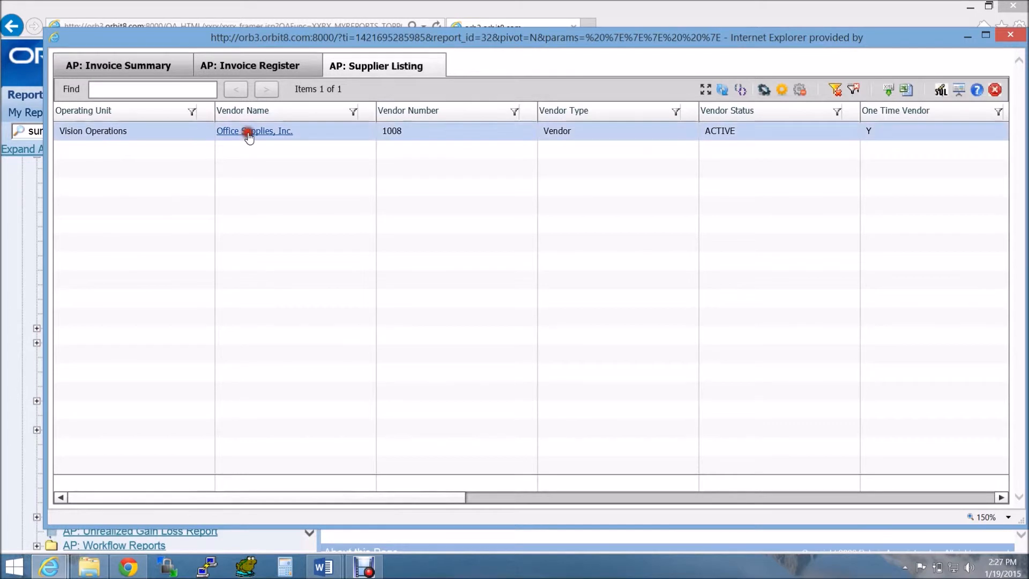
pyautogui.click(254, 131)
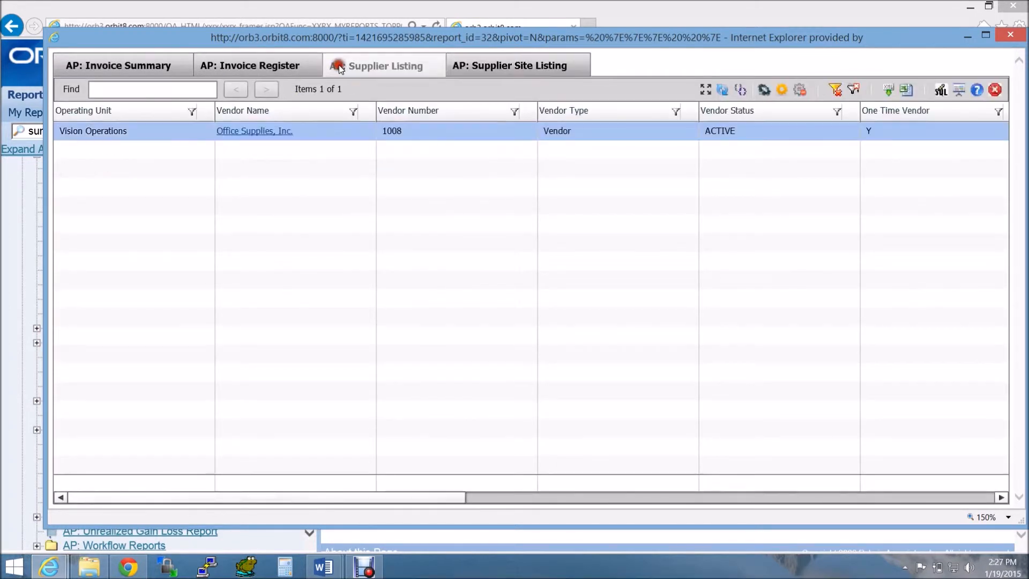
pyautogui.click(118, 65)
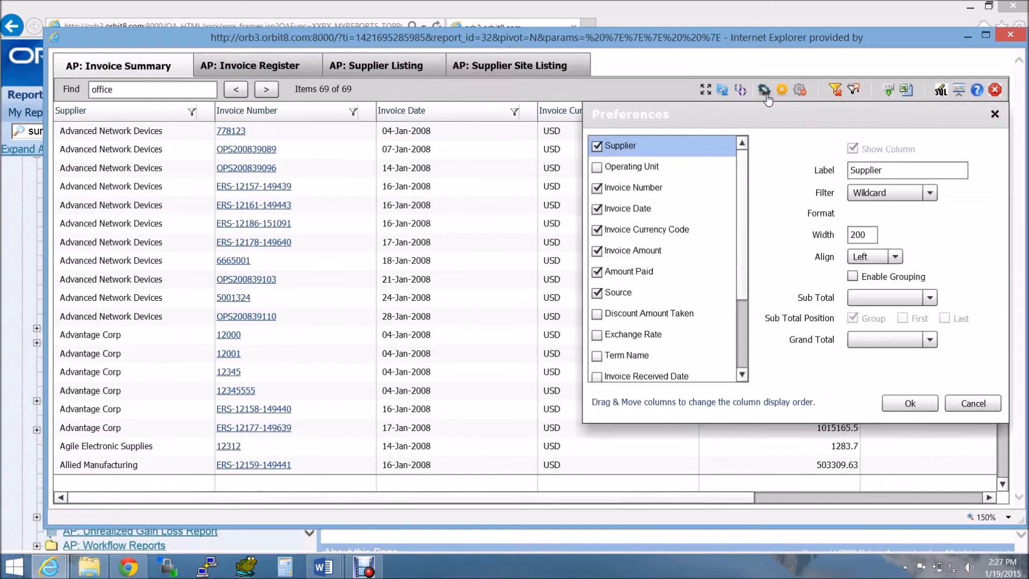
# - Sum Invoice Amount subtotals and Amount Paid grand totals, then expand Advanced Network Devices
pyautogui.click(853, 275)
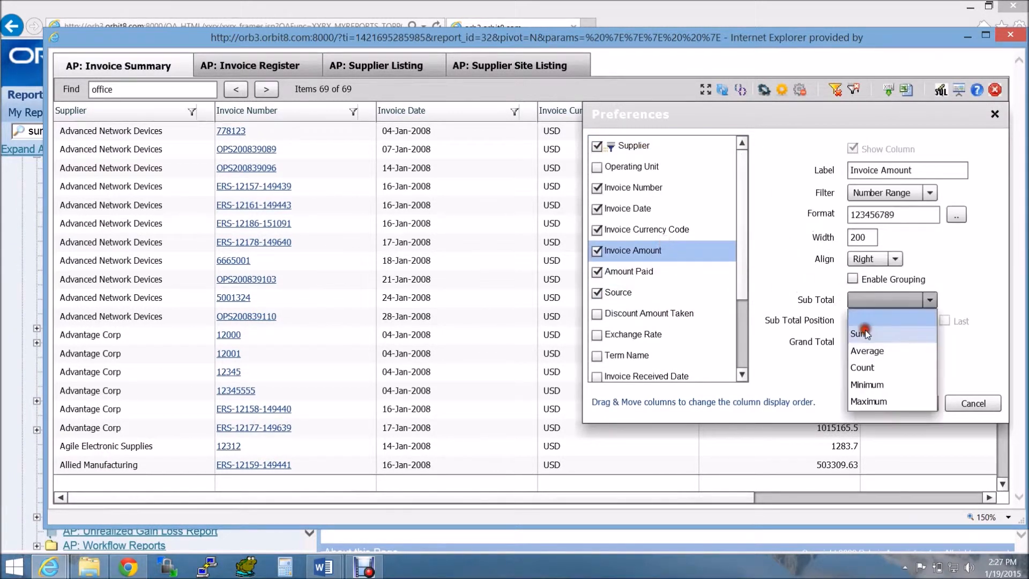
pyautogui.click(859, 333)
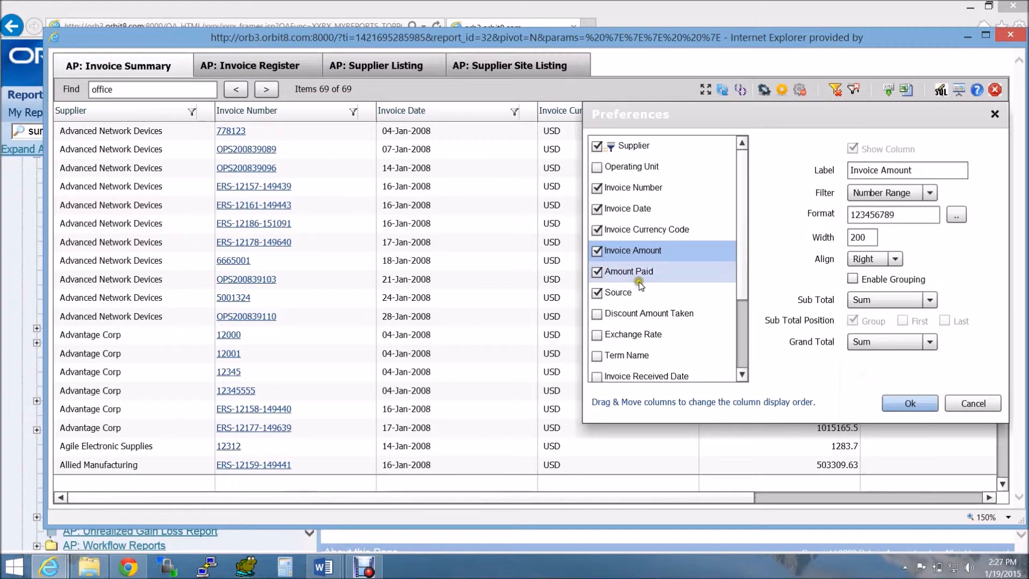
pyautogui.click(929, 341)
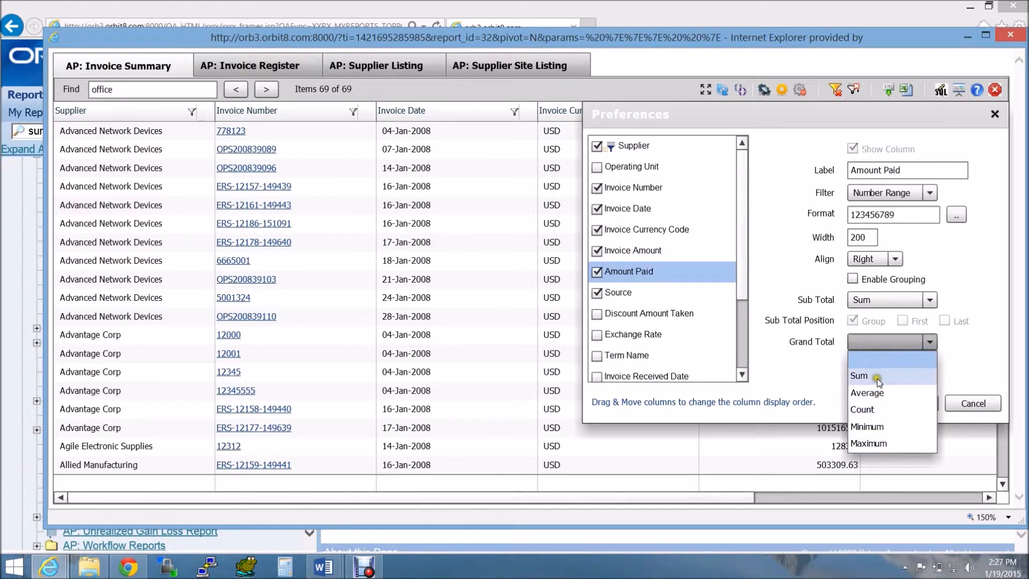
pyautogui.click(858, 375)
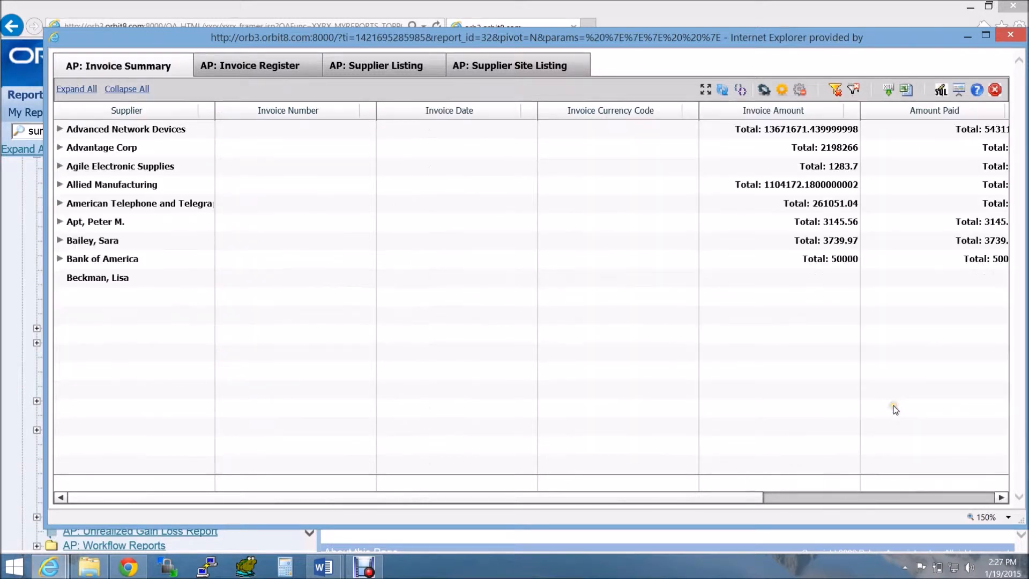
pyautogui.scroll(-3)
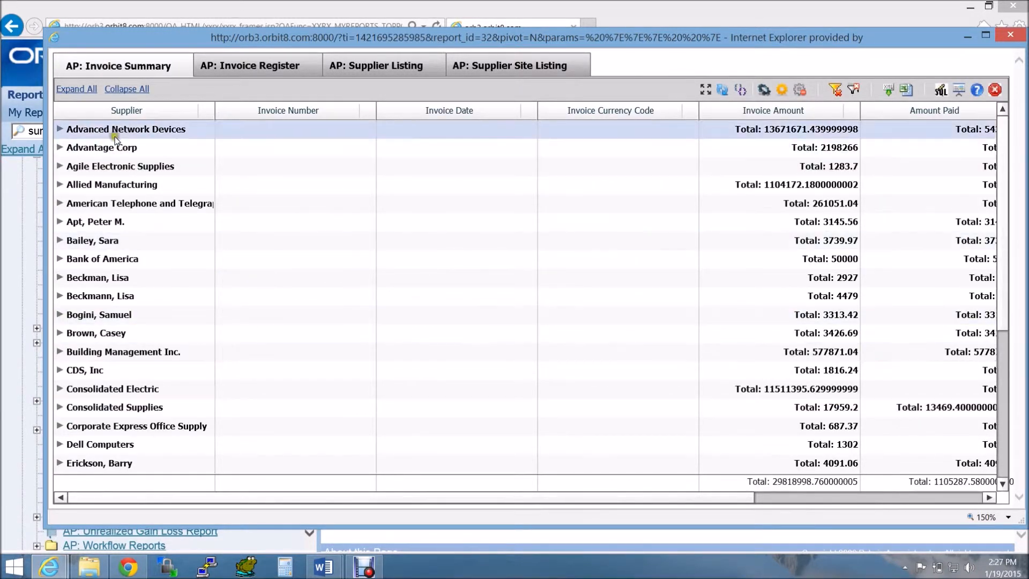
pyautogui.click(59, 129)
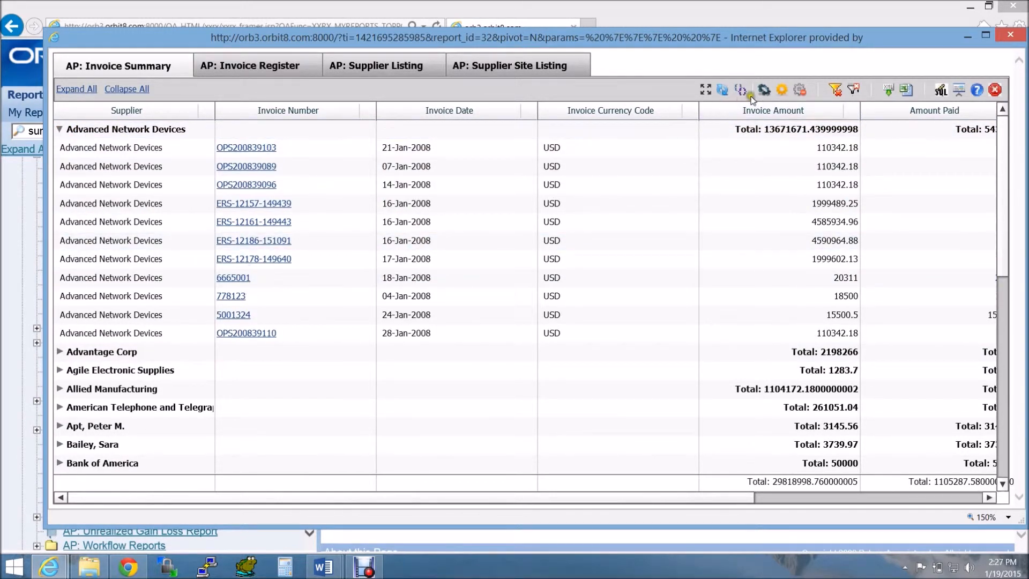
# - Group by invoice date and source, auto-fit columns, and expand the 04-Jan-2008 group
pyautogui.click(798, 91)
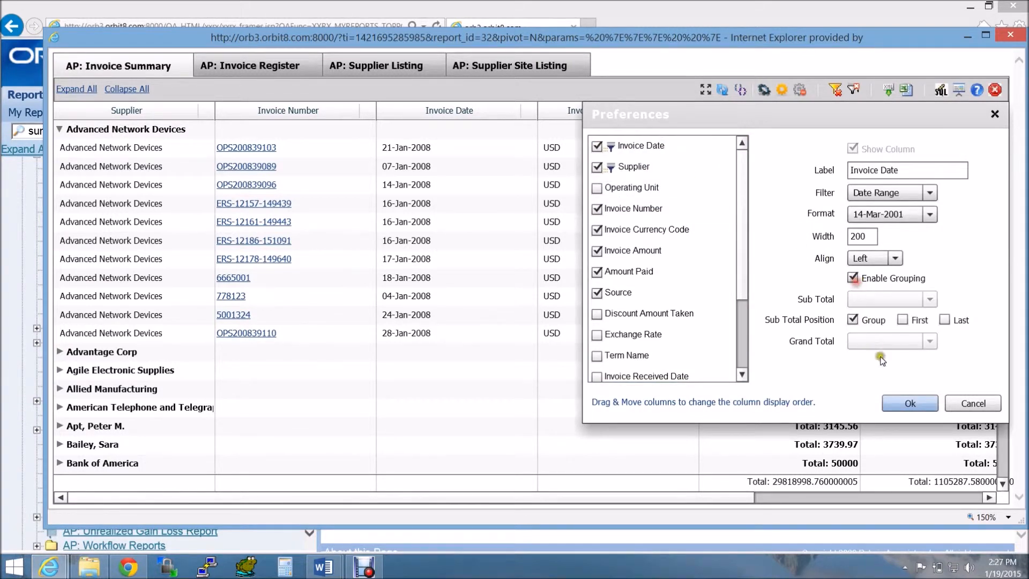
pyautogui.click(909, 403)
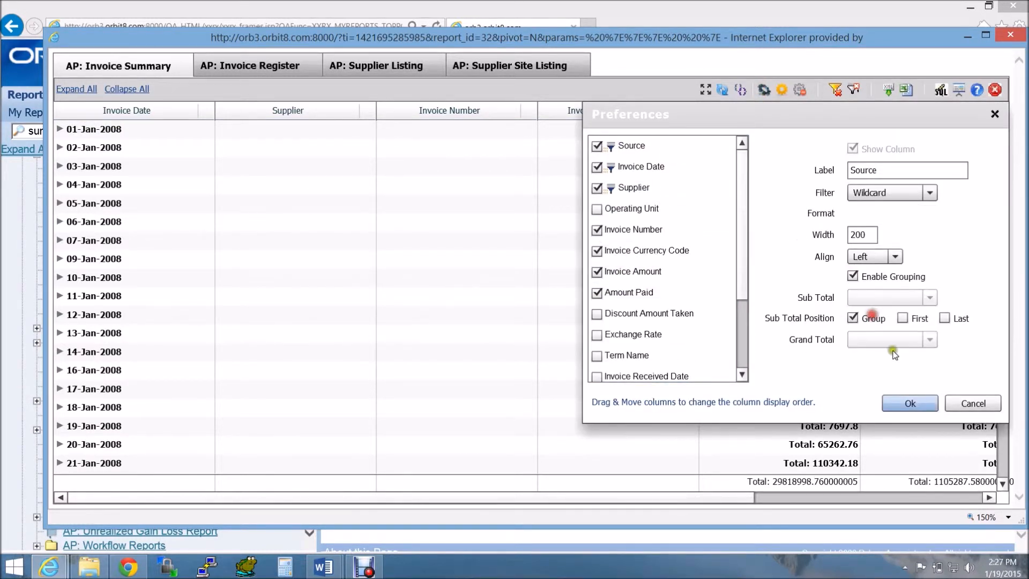
pyautogui.click(909, 403)
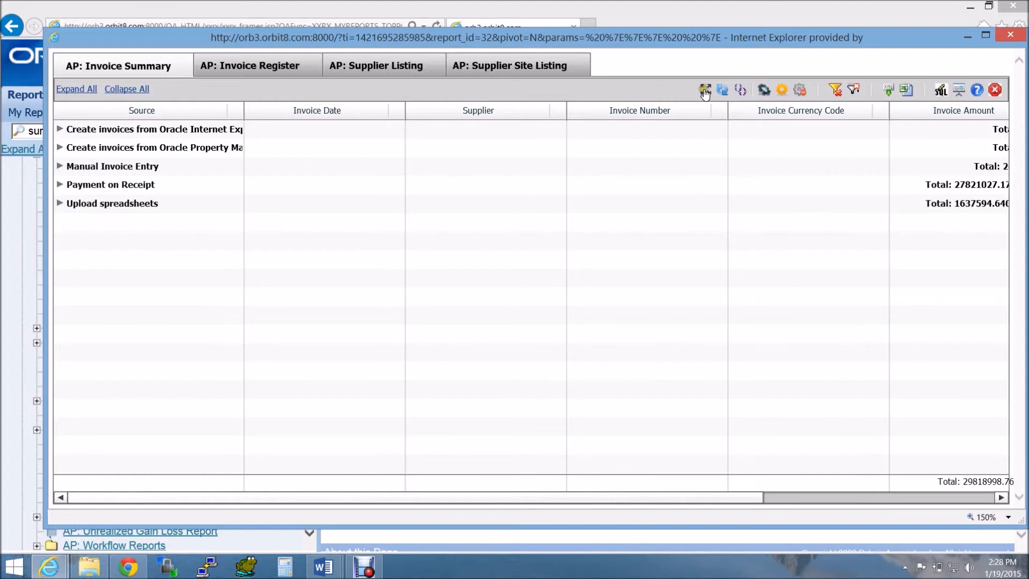
pyautogui.click(705, 90)
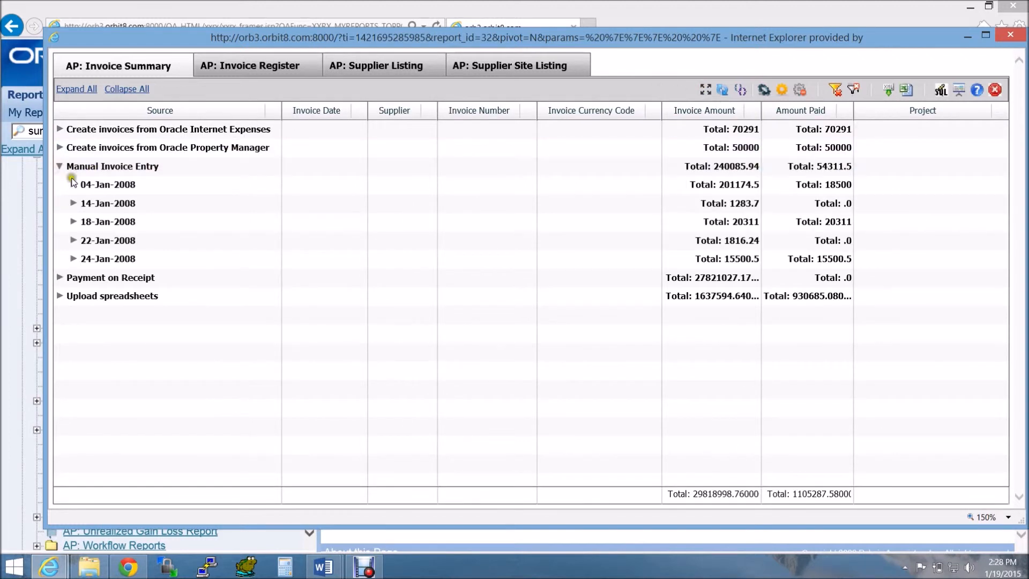
pyautogui.click(73, 184)
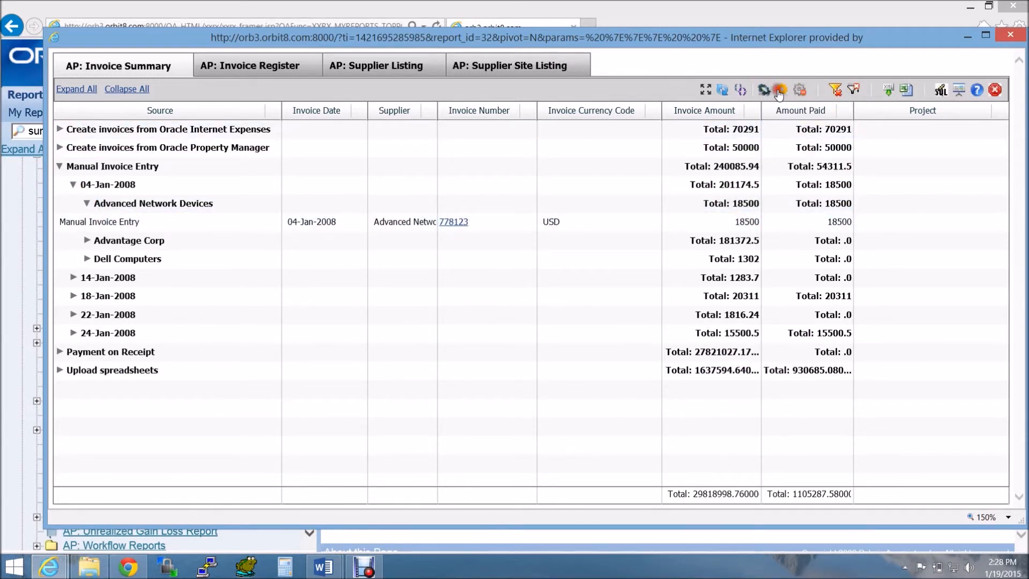
# - Save the Smart Grid layout preferences and dismiss the success message
pyautogui.click(780, 91)
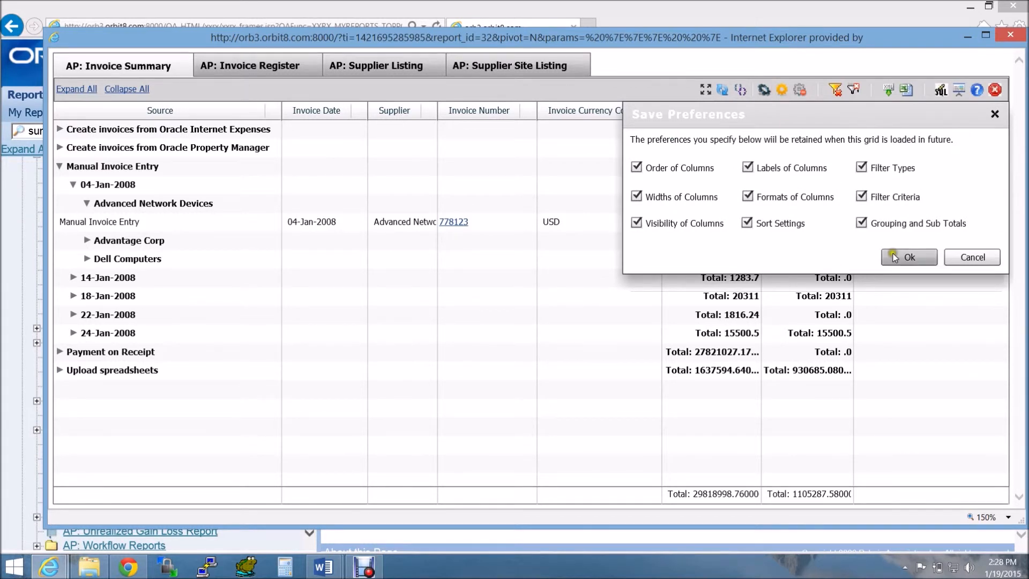
pyautogui.click(908, 257)
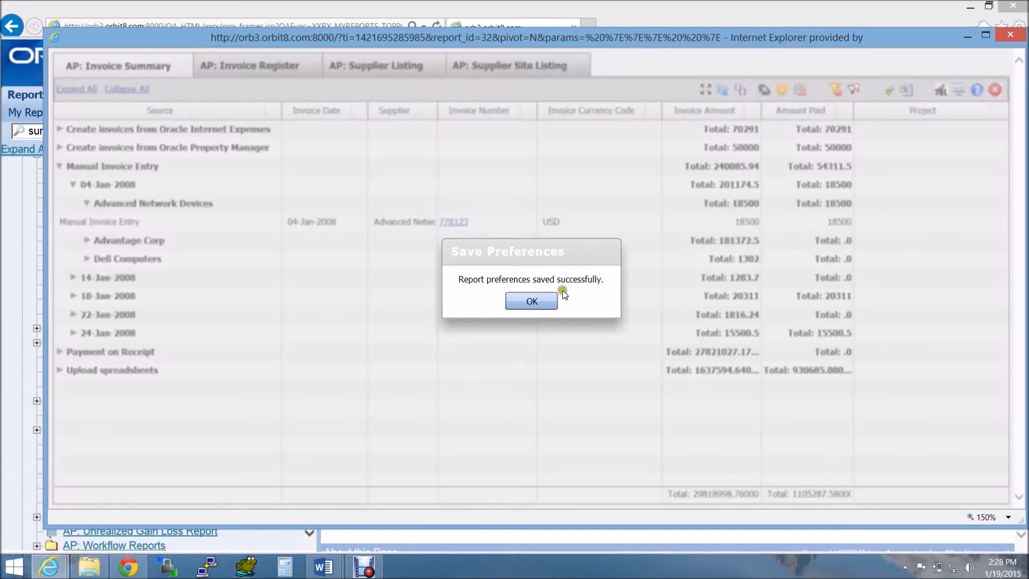
pyautogui.click(531, 301)
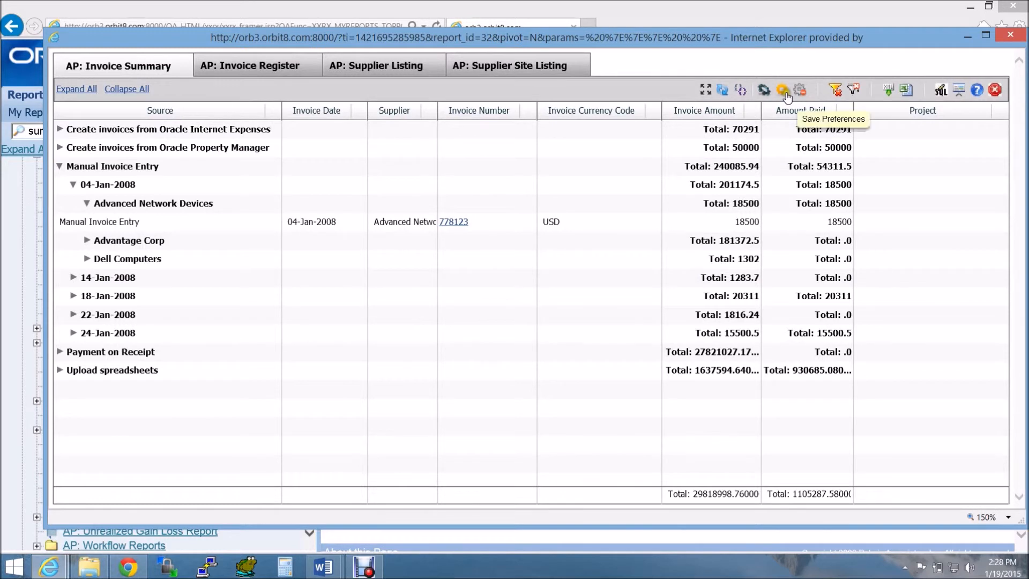
pyautogui.moveTo(838, 98)
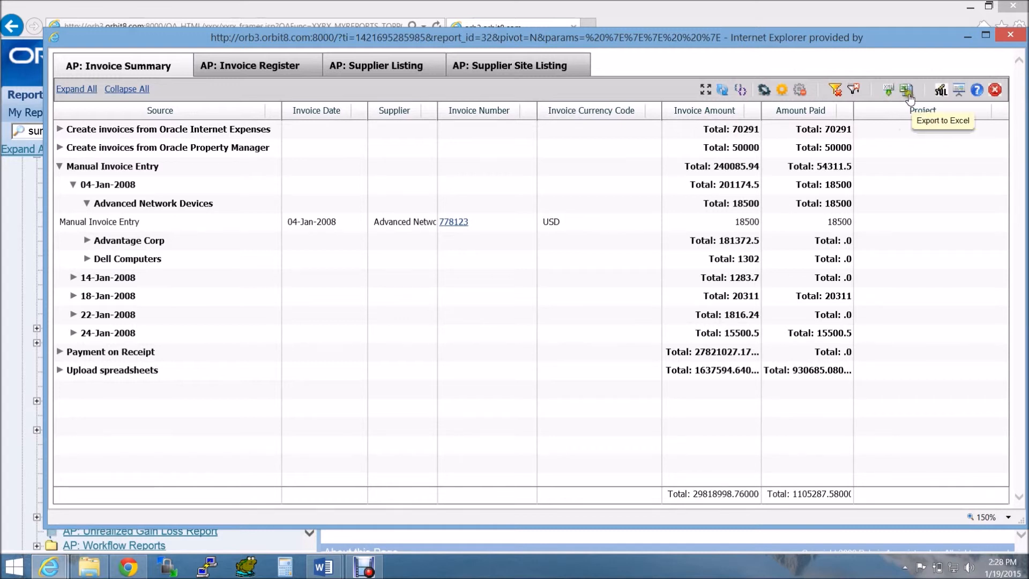
# - Export the grid to Excel and open the downloaded AP_Invoice_Summary_xls file
pyautogui.click(906, 90)
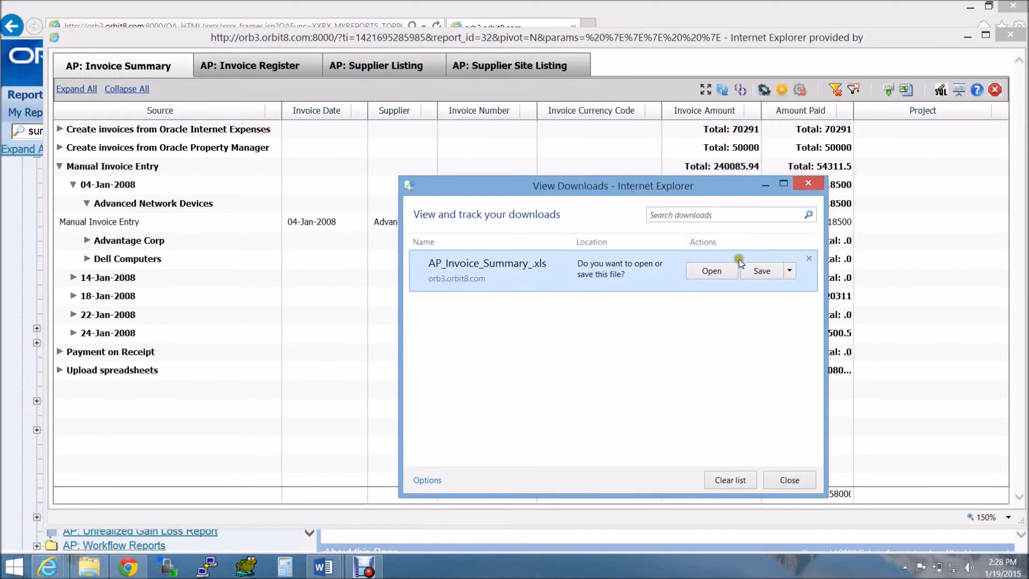
pyautogui.click(710, 271)
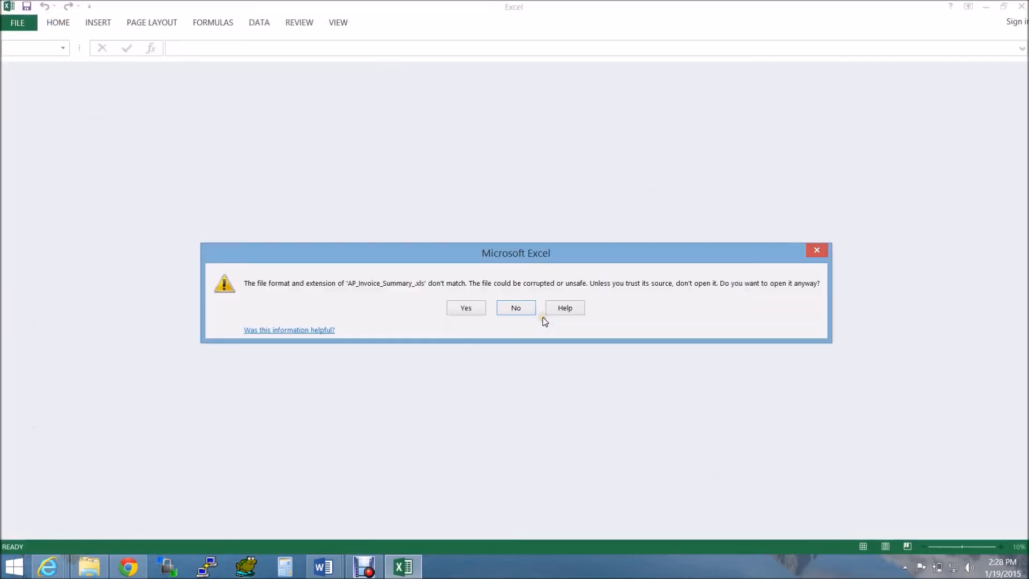
# - Accept Excel's file format warning, then display the report's SQL query
pyautogui.click(465, 307)
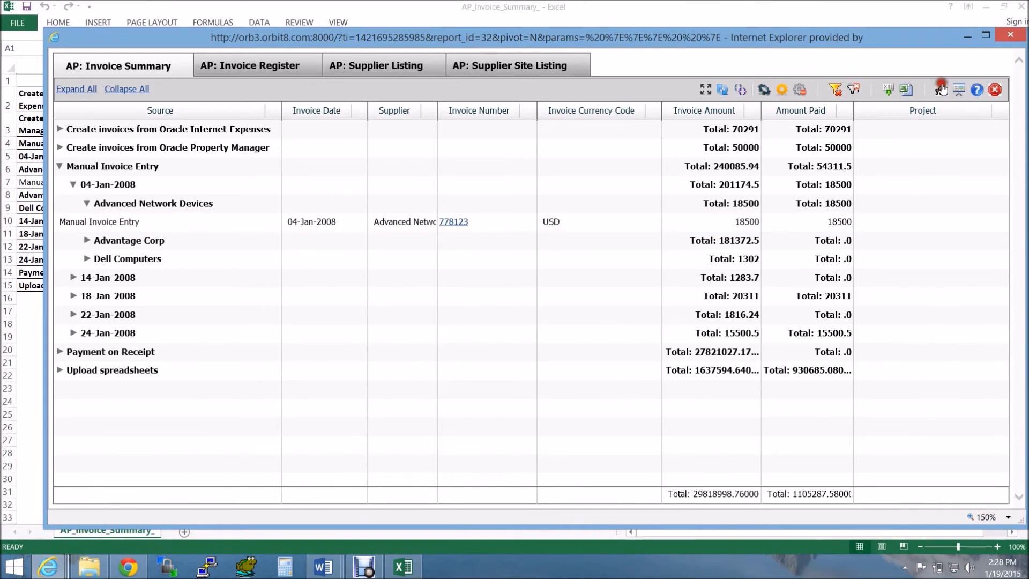
pyautogui.click(941, 90)
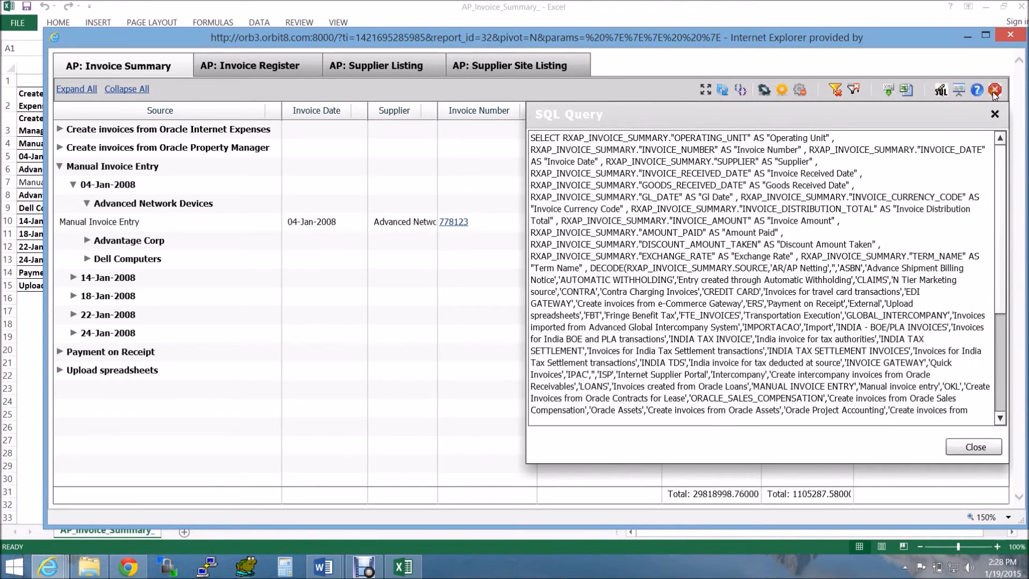
# - Close the Polaris RWB Smart Grid window
pyautogui.click(994, 90)
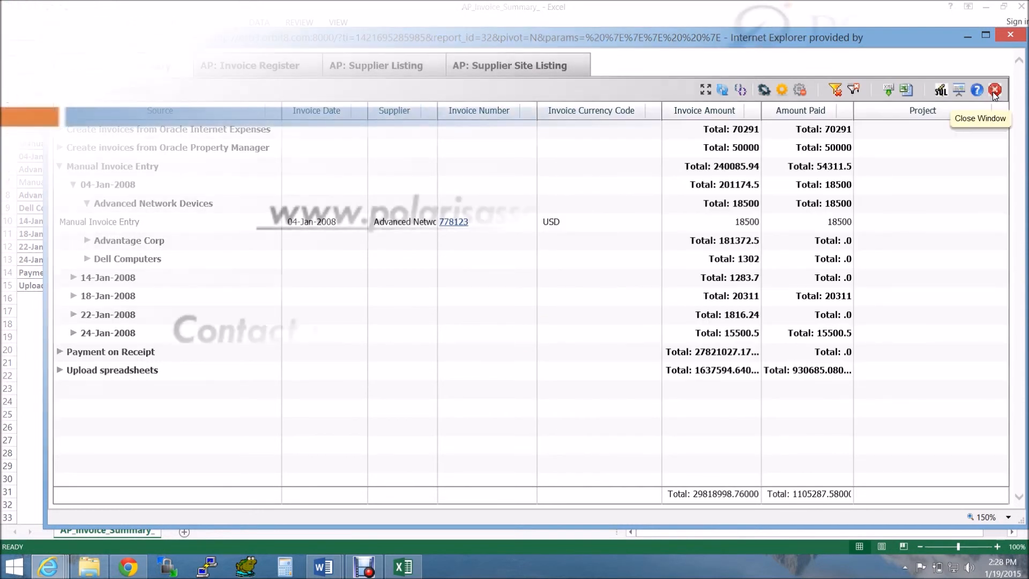